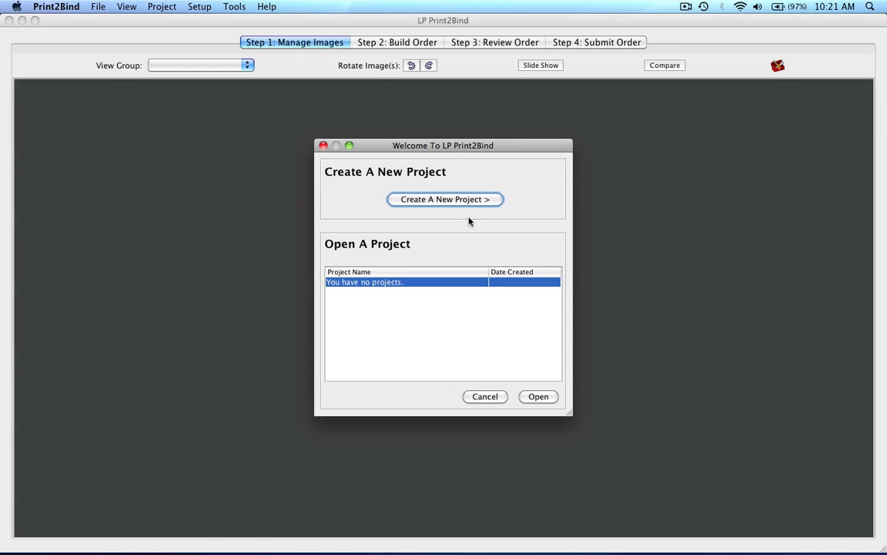
Step: Start a new project from the Welcome dialog
click(445, 198)
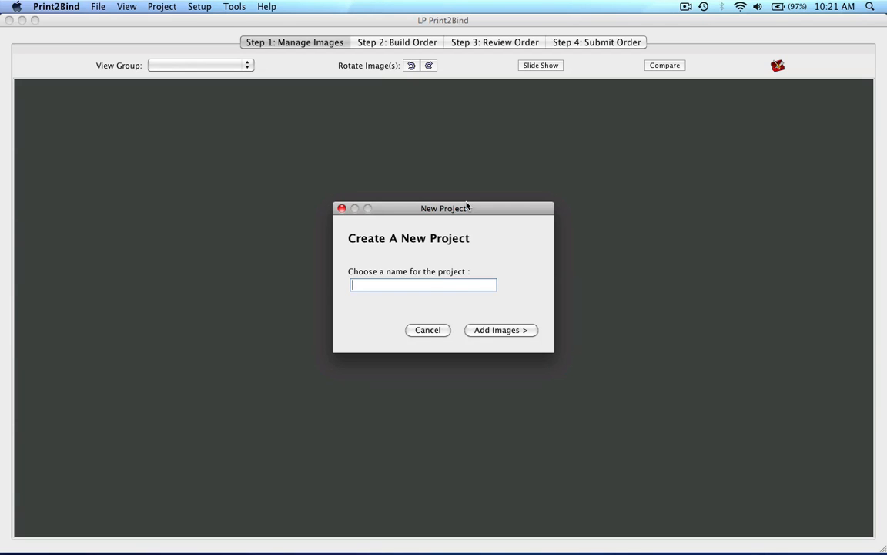
Step: Name the new project 'DEMO'
text(DEMO)
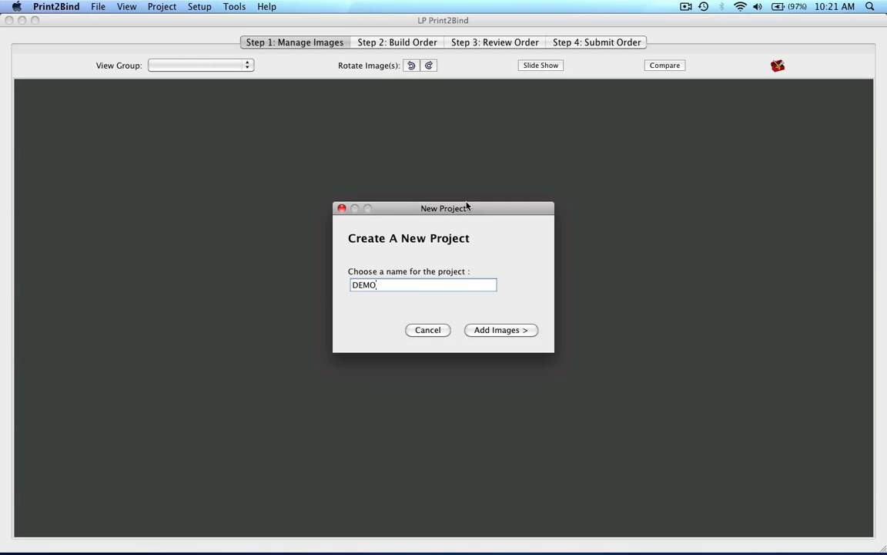
mouse_move(513, 316)
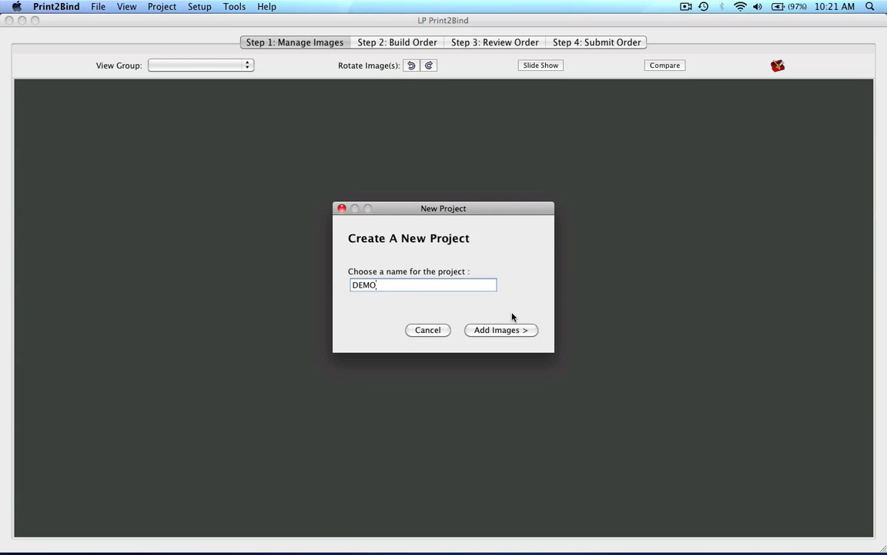
Step: Create the DEMO project and proceed to adding images
click(500, 329)
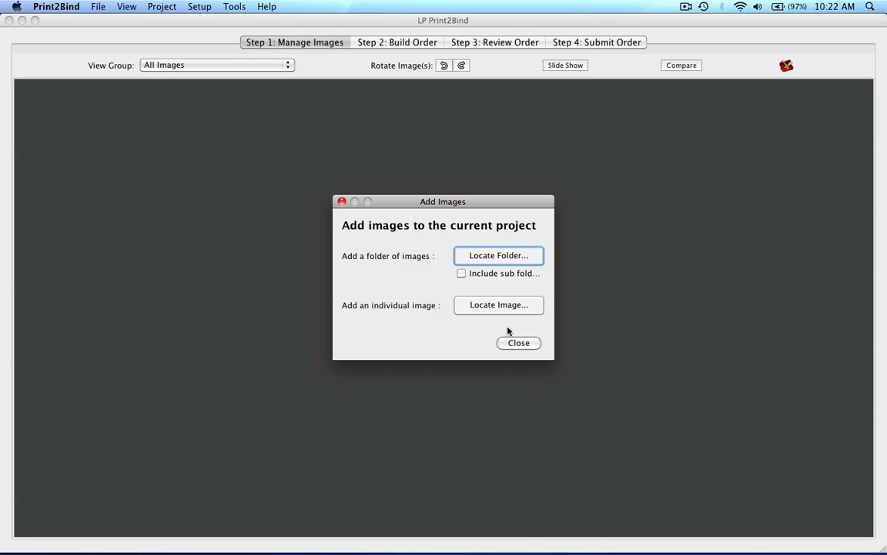
mouse_move(496, 312)
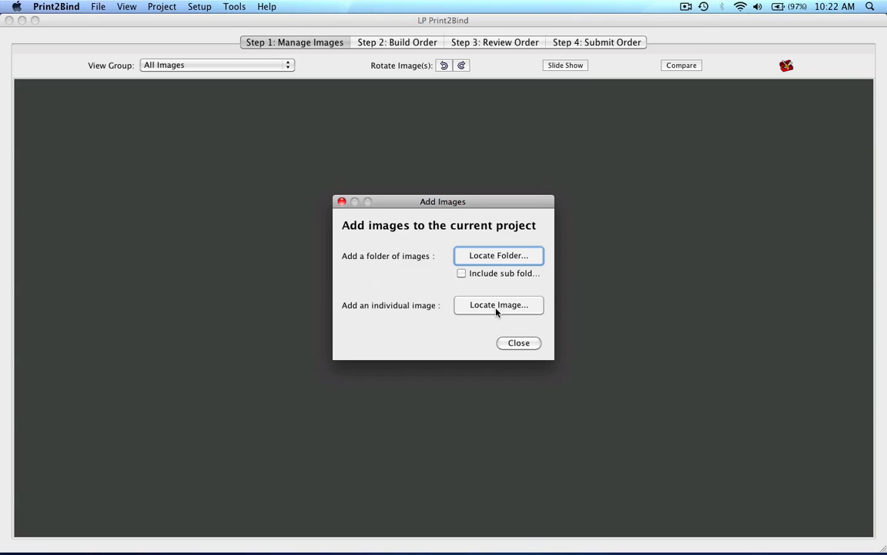
Step: Import images from the KC Chiefs folder on the Desktop
click(498, 304)
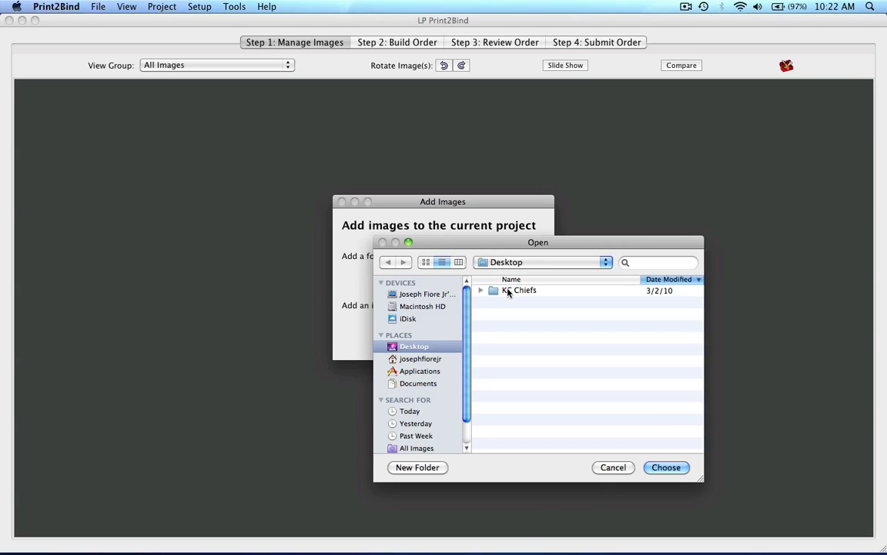
click(519, 290)
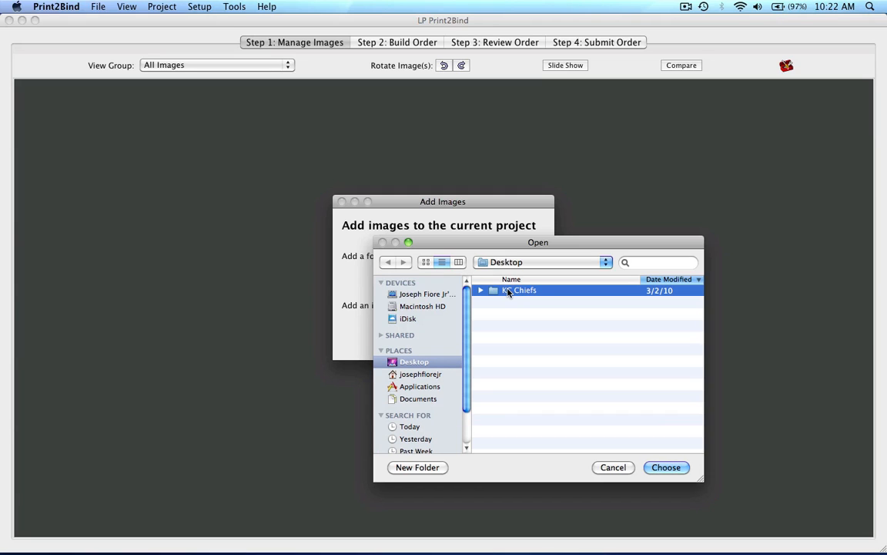
click(613, 467)
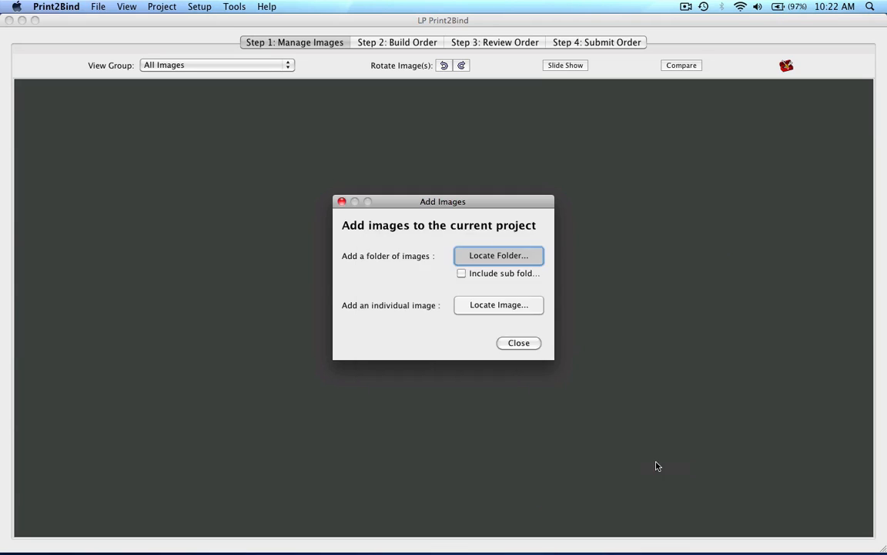
Step: Close the Add Images dialog to show the KC Chiefs photo thumbnails
click(499, 255)
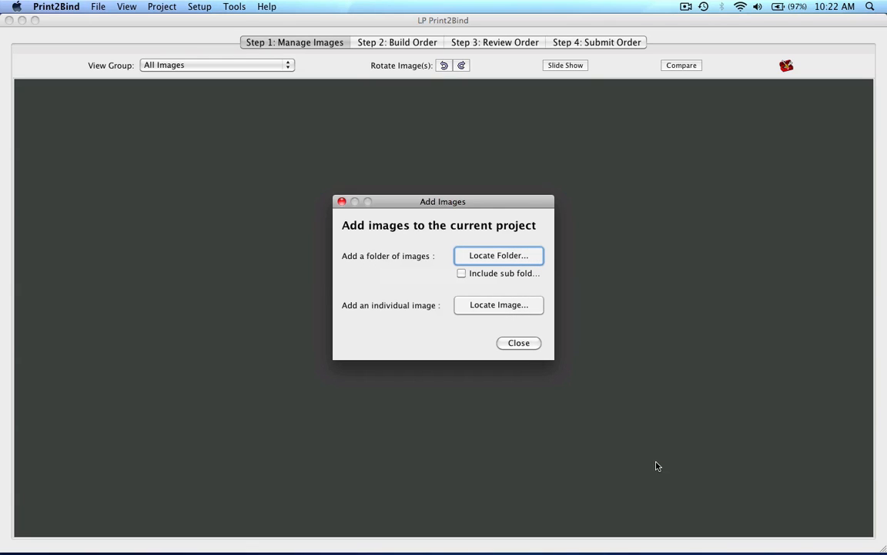
mouse_move(518, 343)
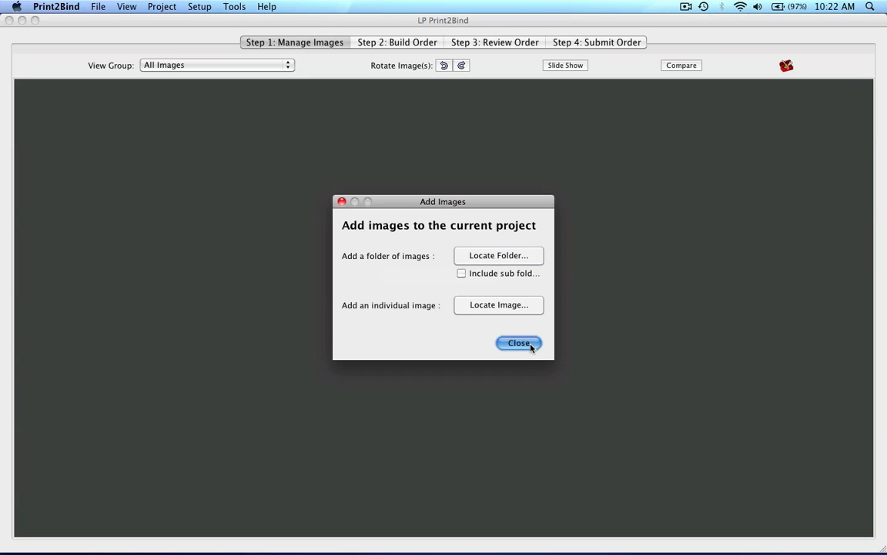
click(518, 343)
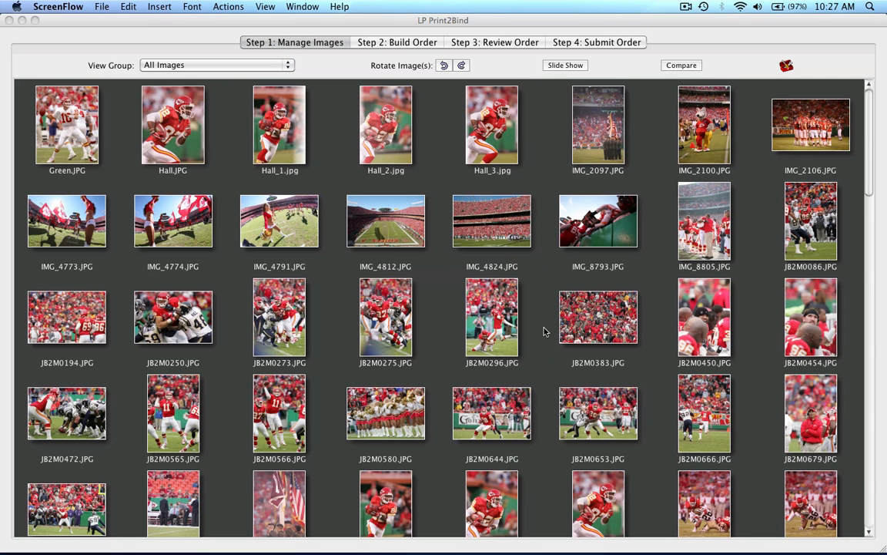